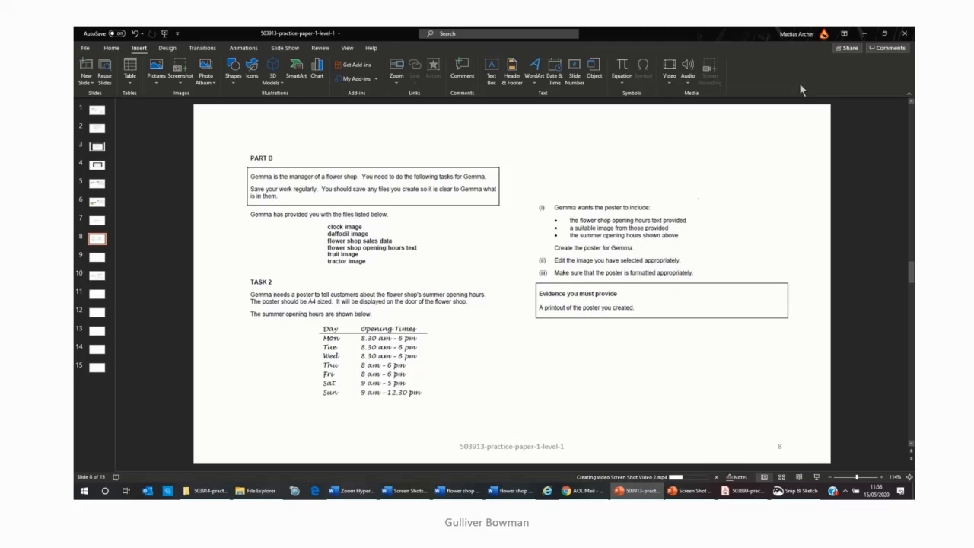
pyautogui.moveTo(470, 281)
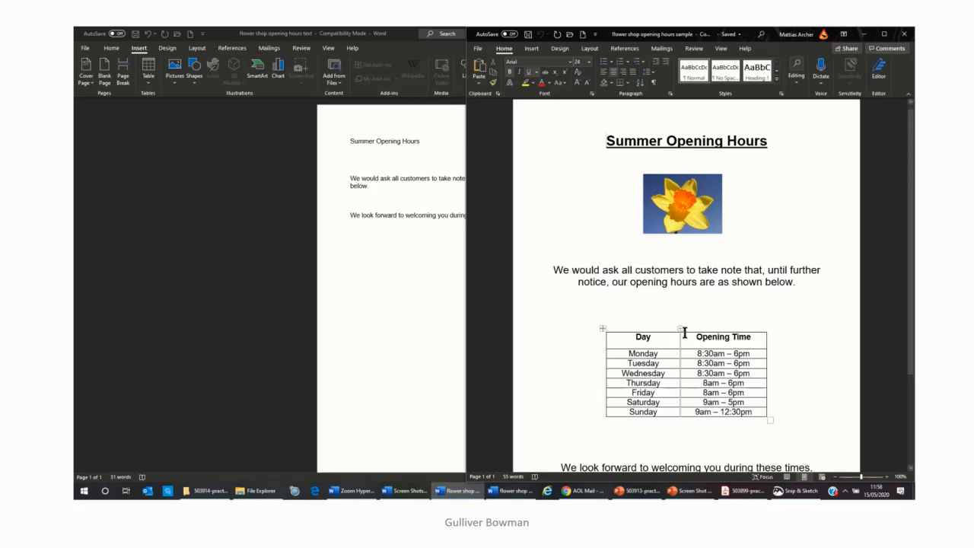
# - Scroll through the poster brief, then switch to the plain opening-hours text document
pyautogui.scroll(-3)
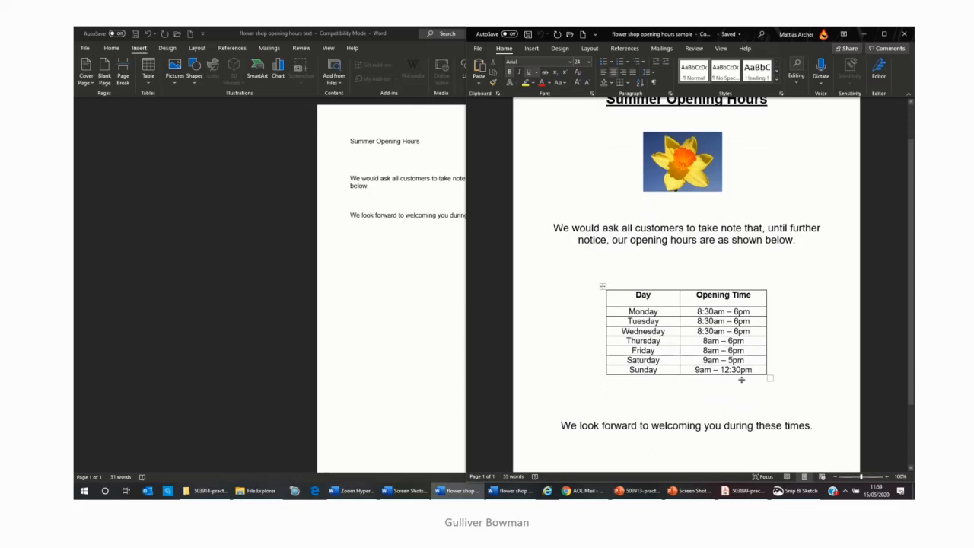
pyautogui.moveTo(635, 490)
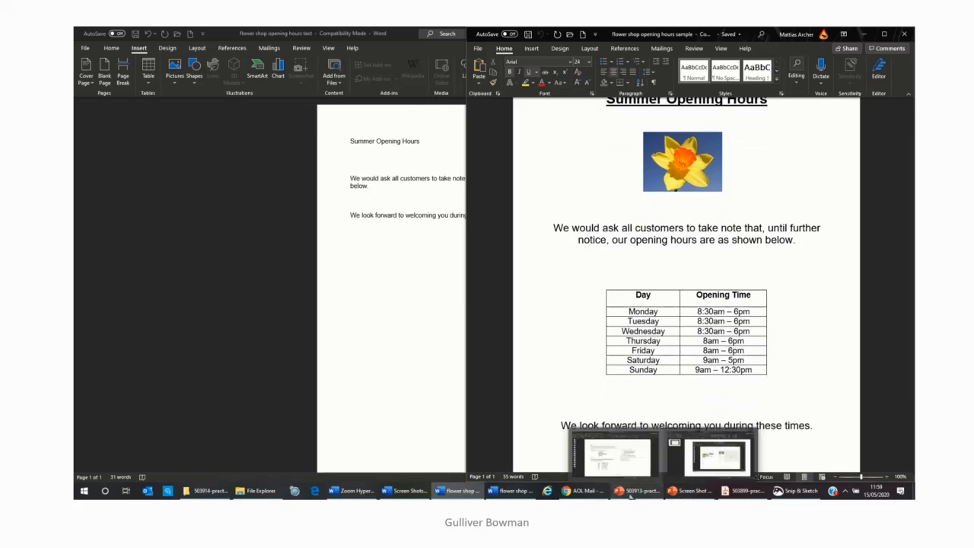
pyautogui.click(635, 490)
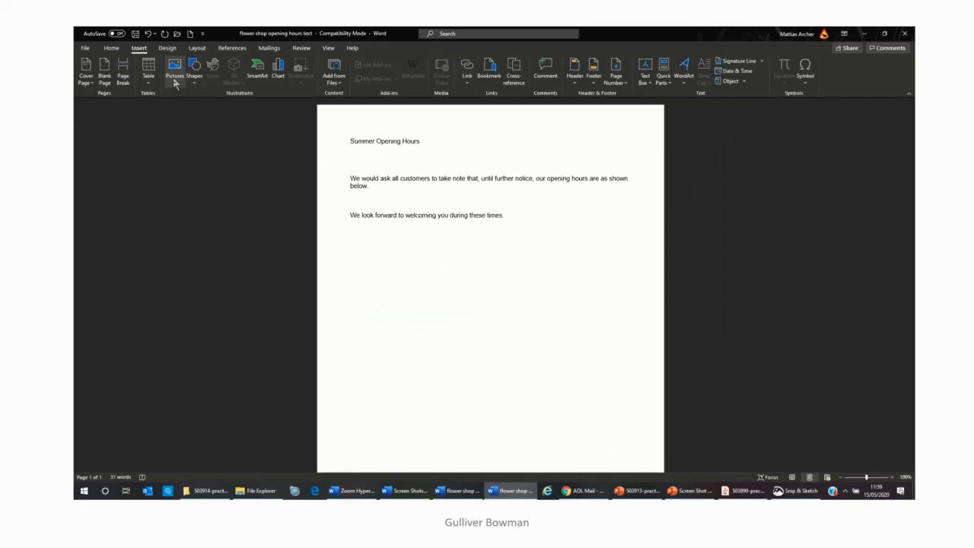
# - Insert the daffodil picture on the line below the Summer Opening Hours heading
pyautogui.click(175, 69)
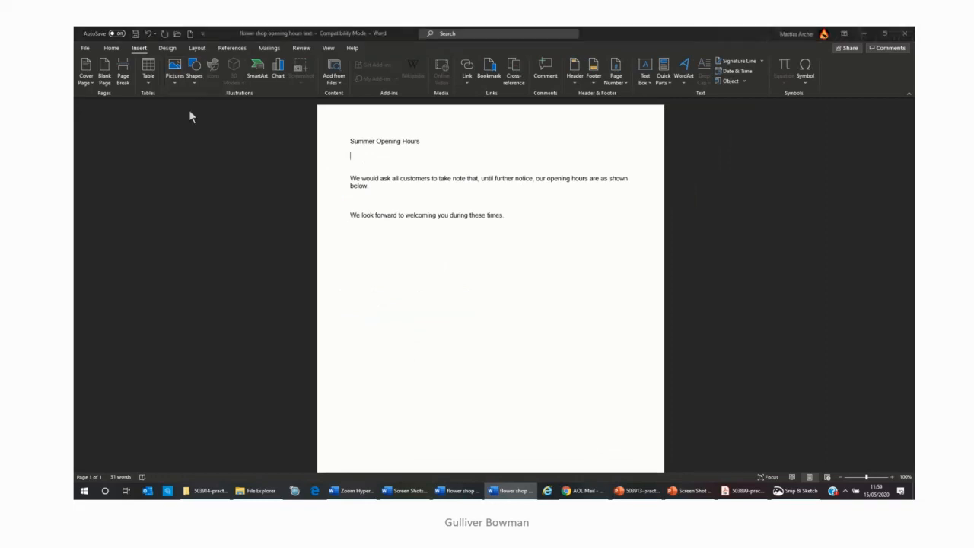
pyautogui.click(174, 68)
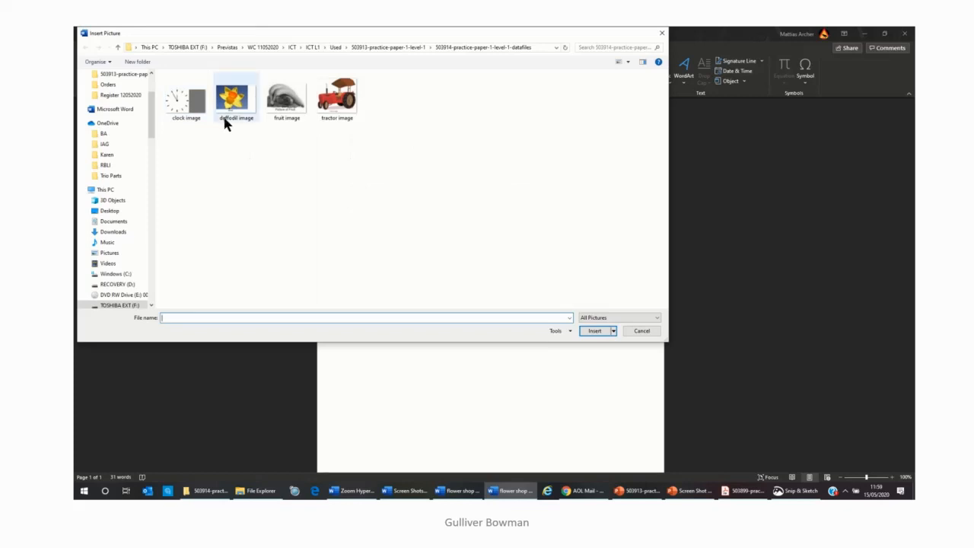
pyautogui.click(235, 96)
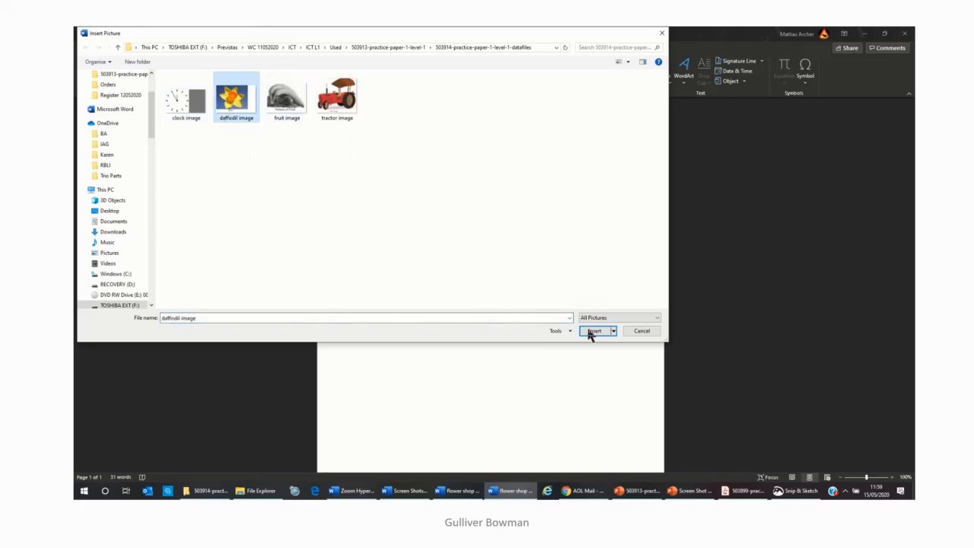
pyautogui.click(594, 331)
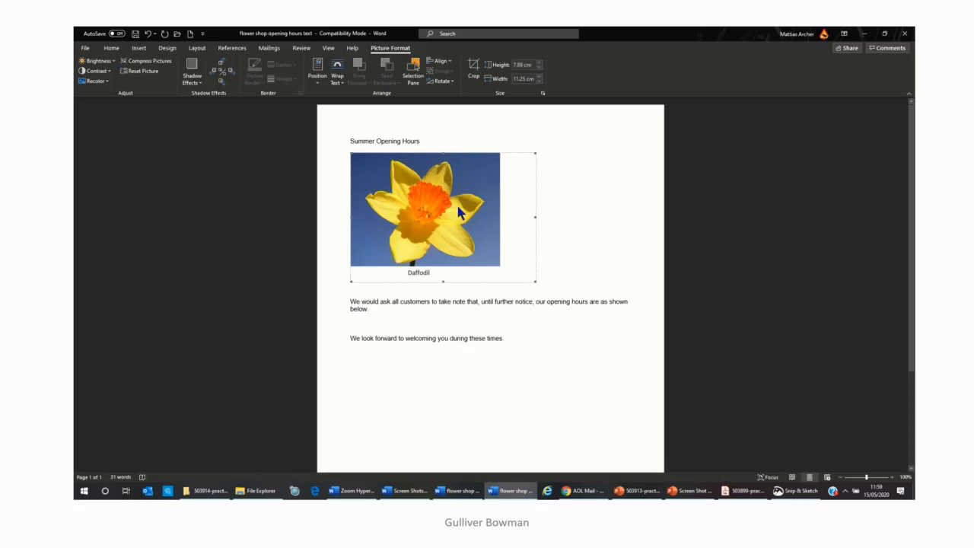
# - Crop the blank strip and caption off the daffodil picture and shrink it
pyautogui.rightClick(459, 213)
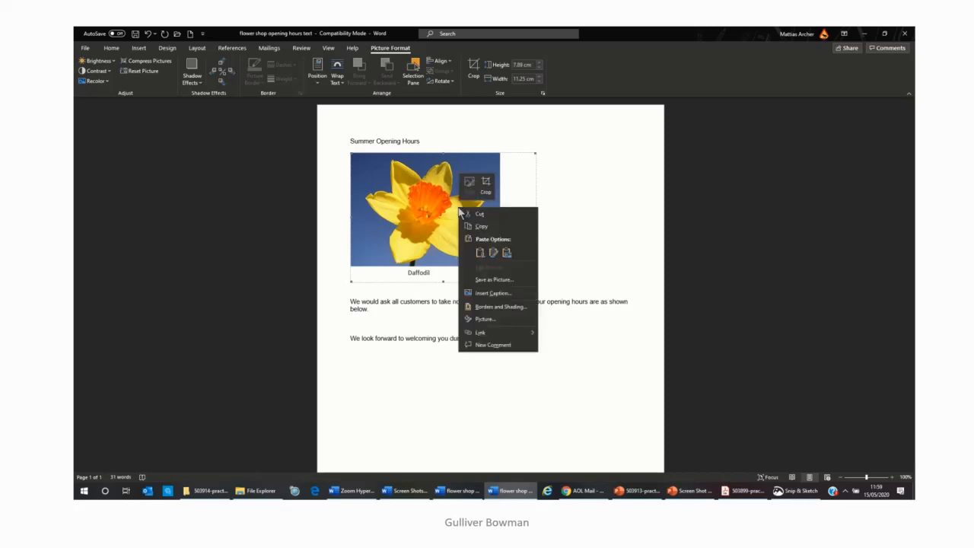
pyautogui.click(486, 186)
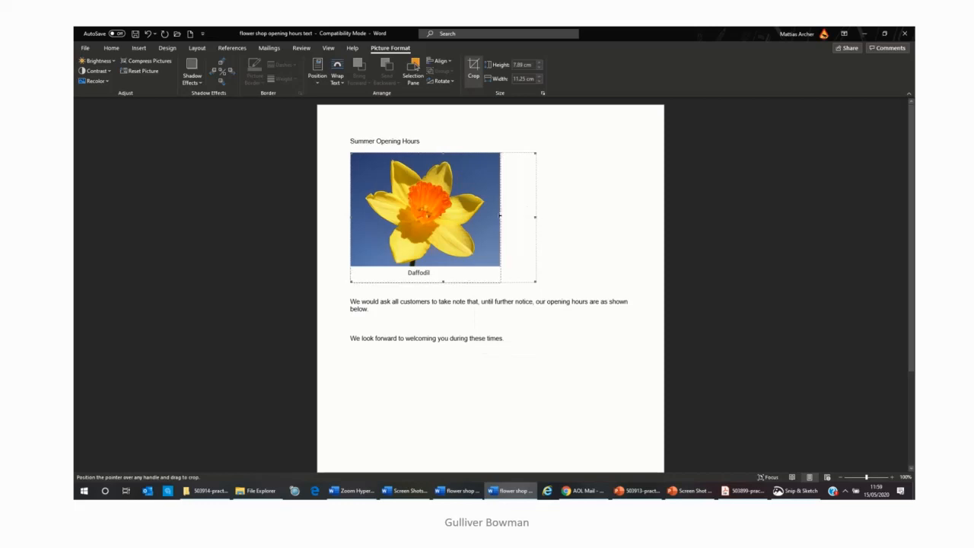
pyautogui.moveTo(535, 217); pyautogui.dragTo(499, 217)
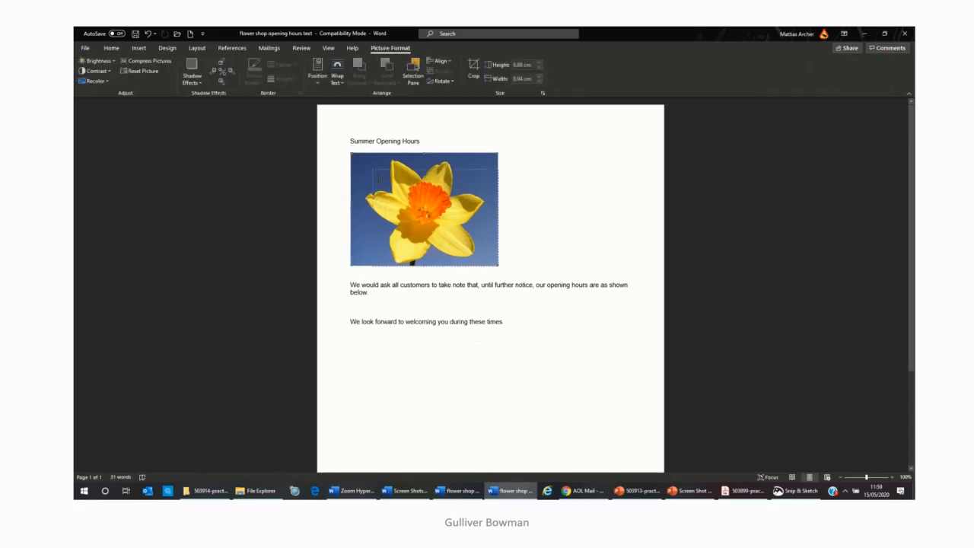
pyautogui.moveTo(498, 262); pyautogui.dragTo(462, 236)
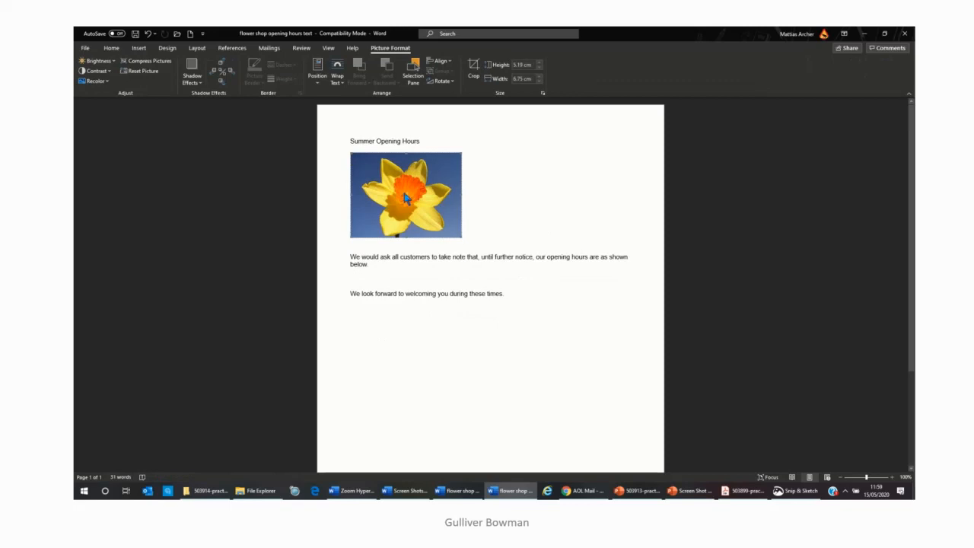
pyautogui.rightClick(405, 194)
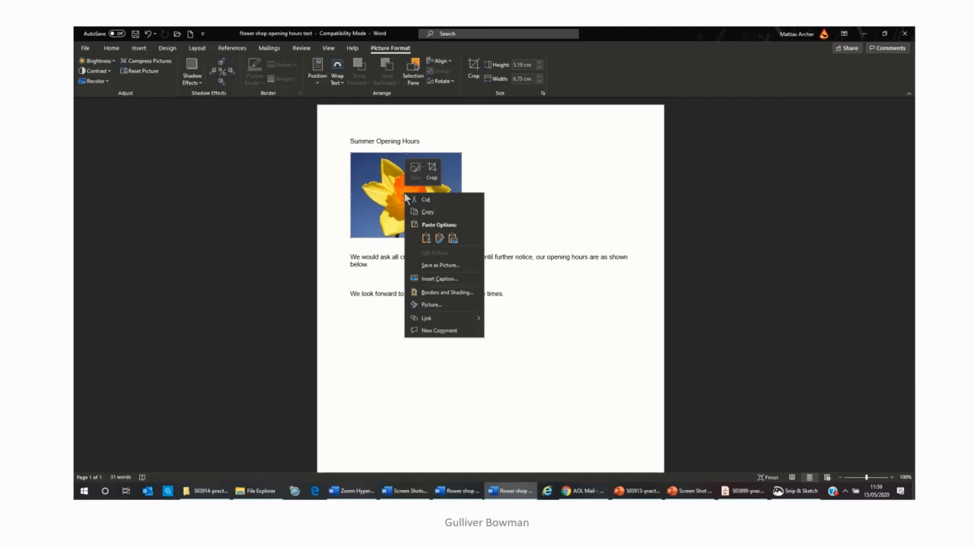
pyautogui.moveTo(446, 305)
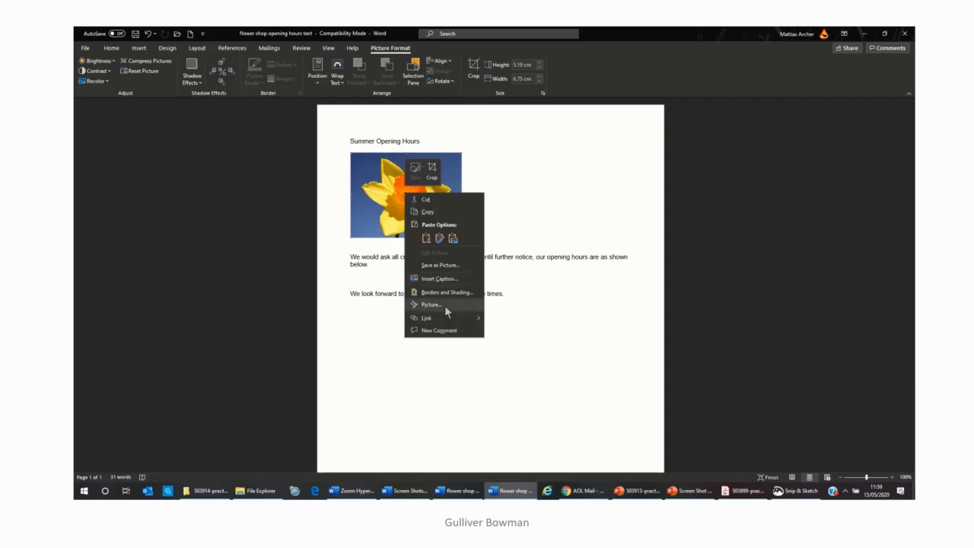
# - Give the daffodil picture Square wrapping, drag it to the page centre, and centre the heading
pyautogui.click(431, 304)
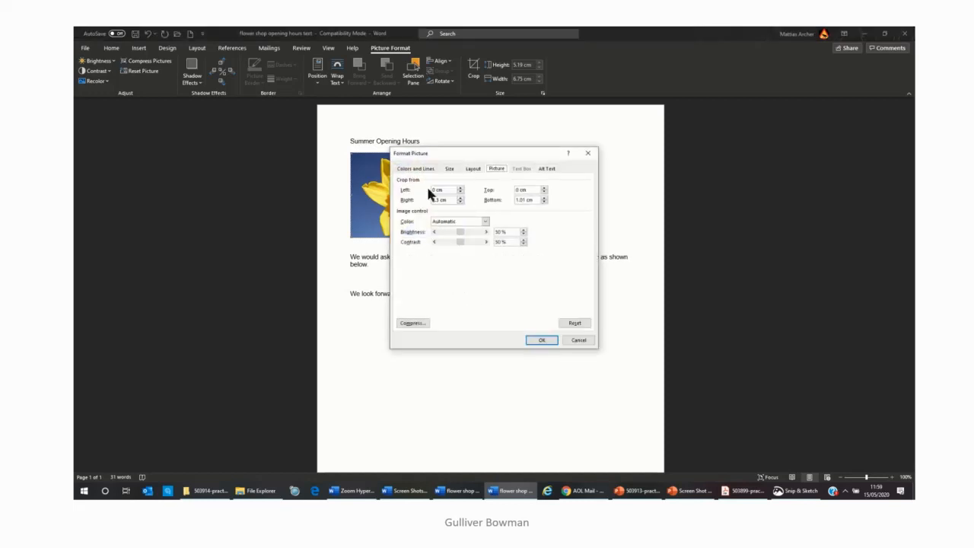
pyautogui.click(473, 168)
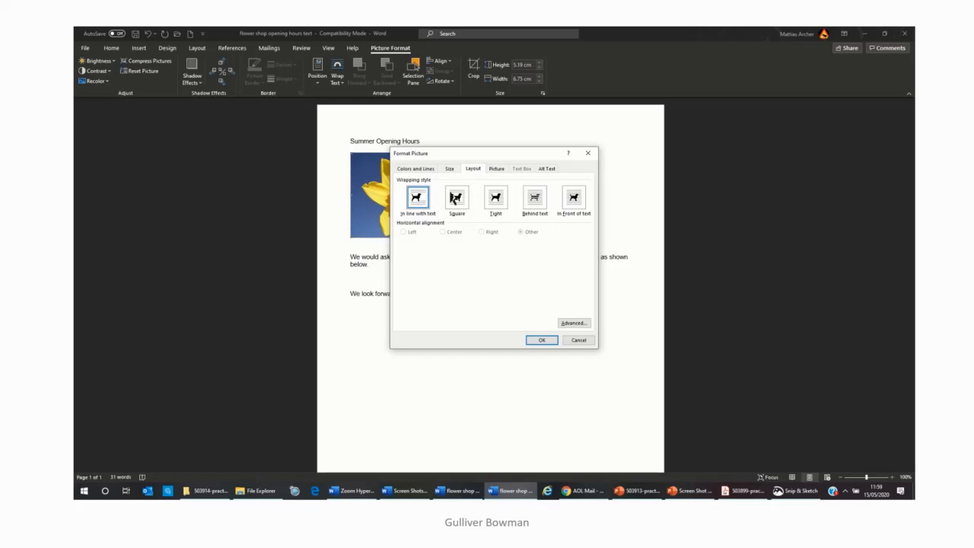
pyautogui.click(456, 197)
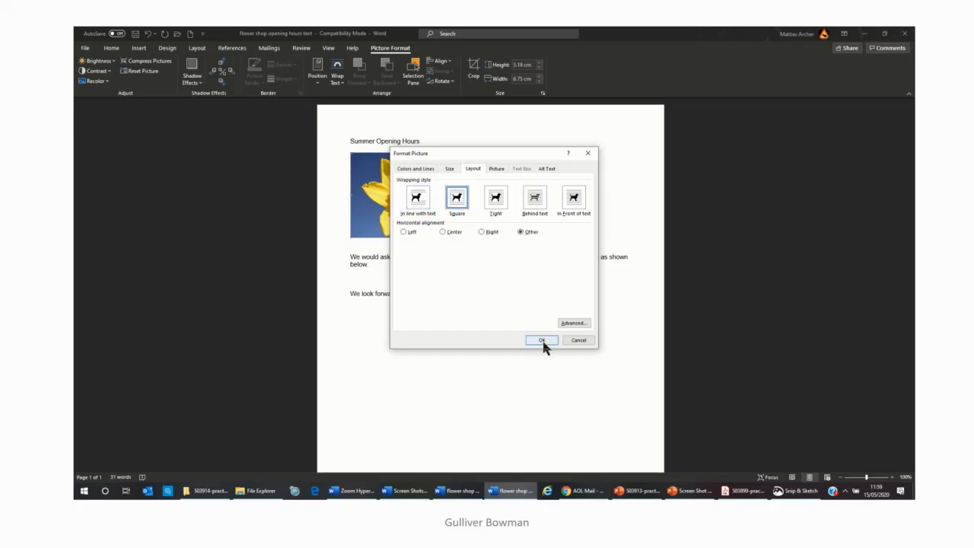
pyautogui.click(541, 340)
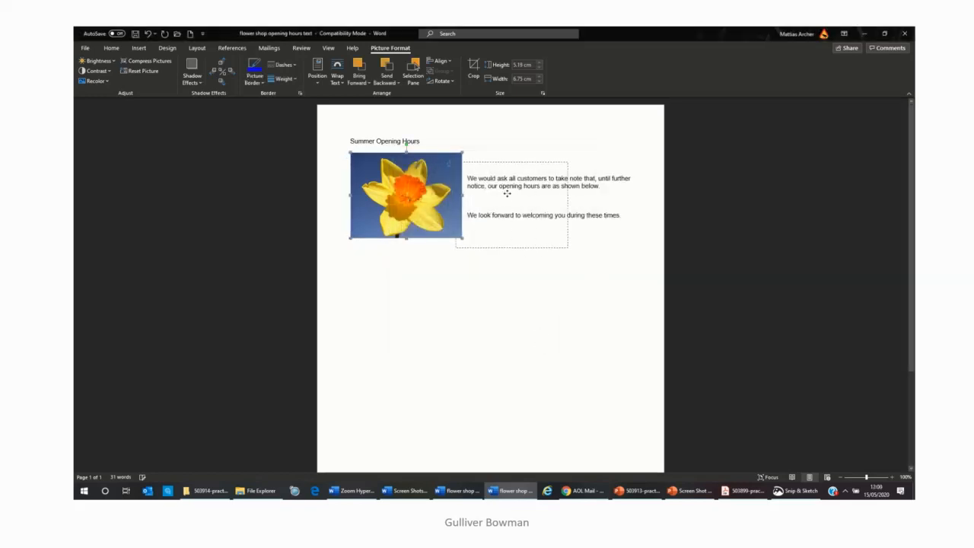
pyautogui.moveTo(406, 196); pyautogui.dragTo(500, 206)
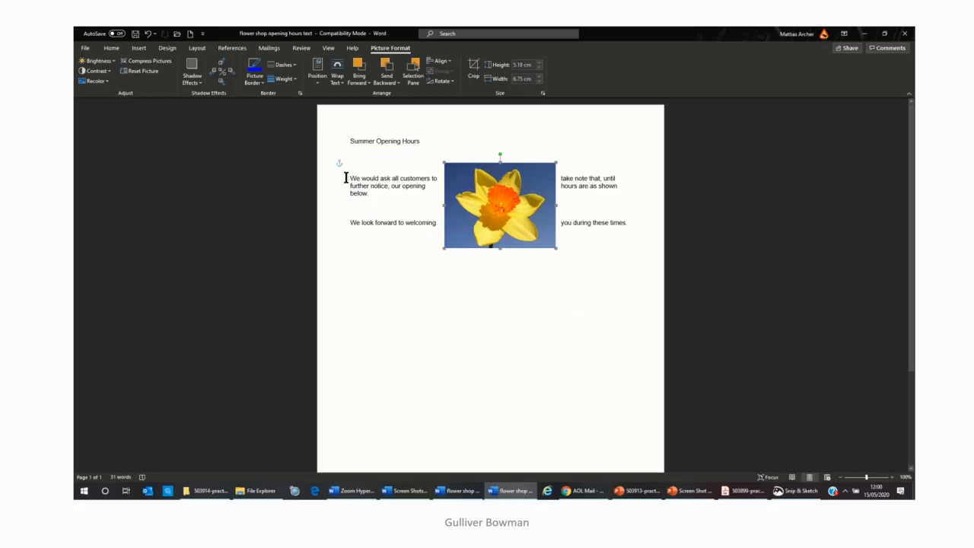
pyautogui.click(349, 181)
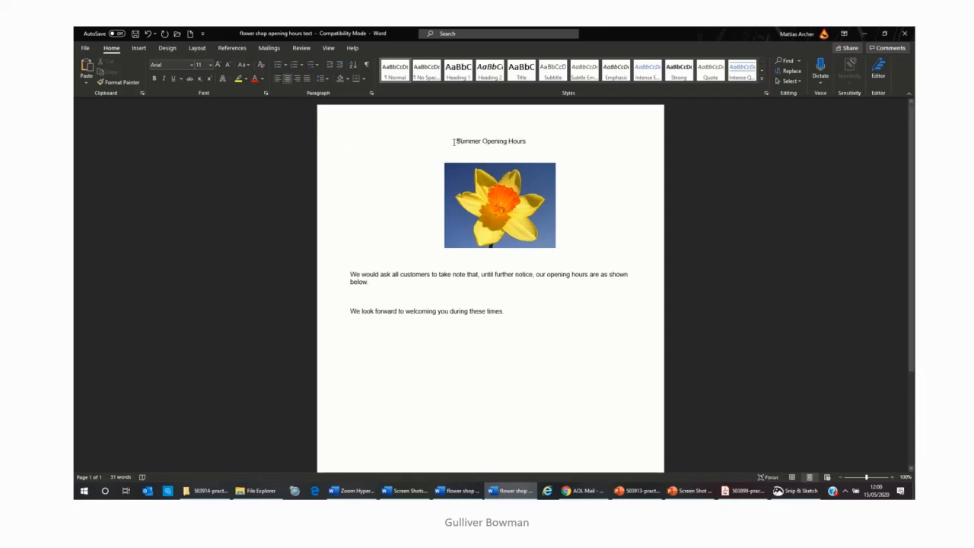
# - Make the Summer Opening Hours heading bold, underlined and 24 pt
pyautogui.tripleClick(491, 141)
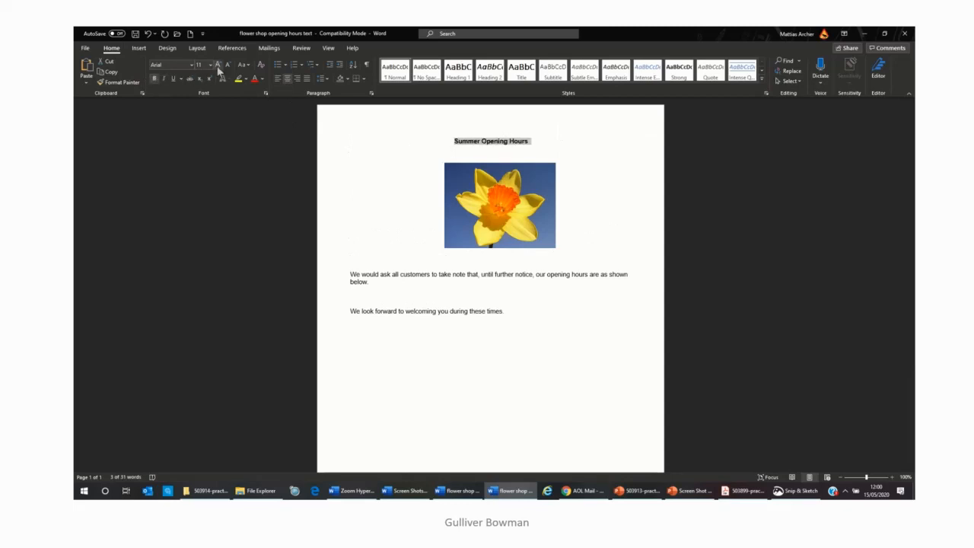
pyautogui.click(198, 65)
pyautogui.write('24')
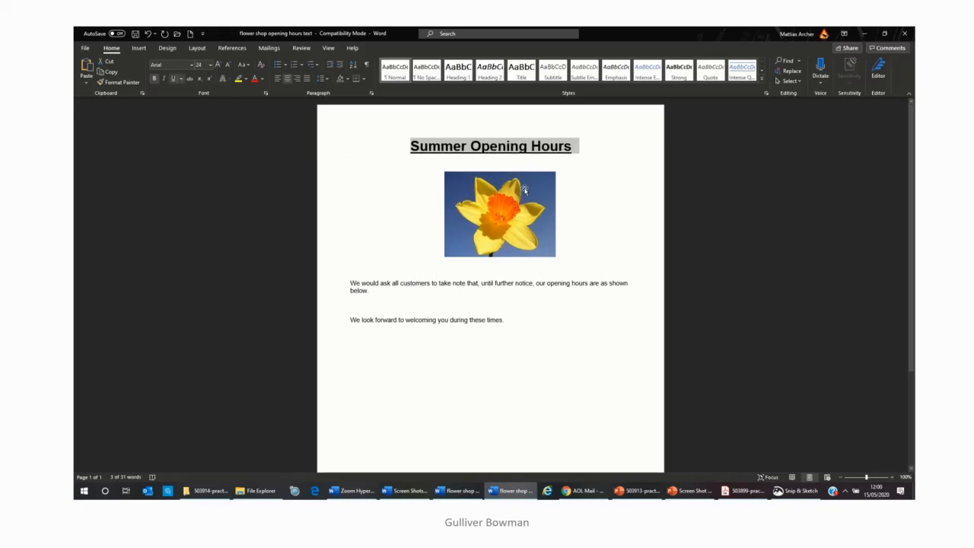
pyautogui.click(500, 213)
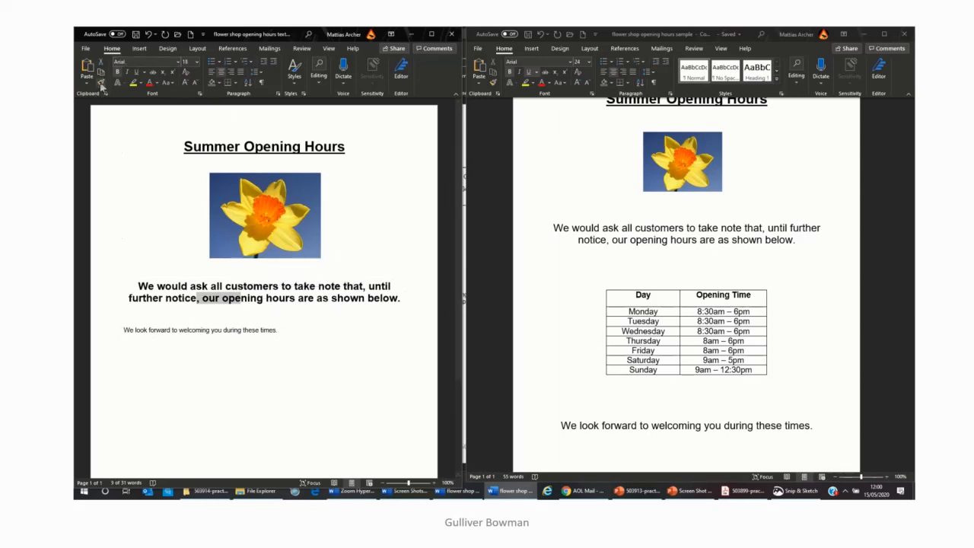
# - Format Painter the bold paragraph's larger style onto the closing line
pyautogui.click(99, 68)
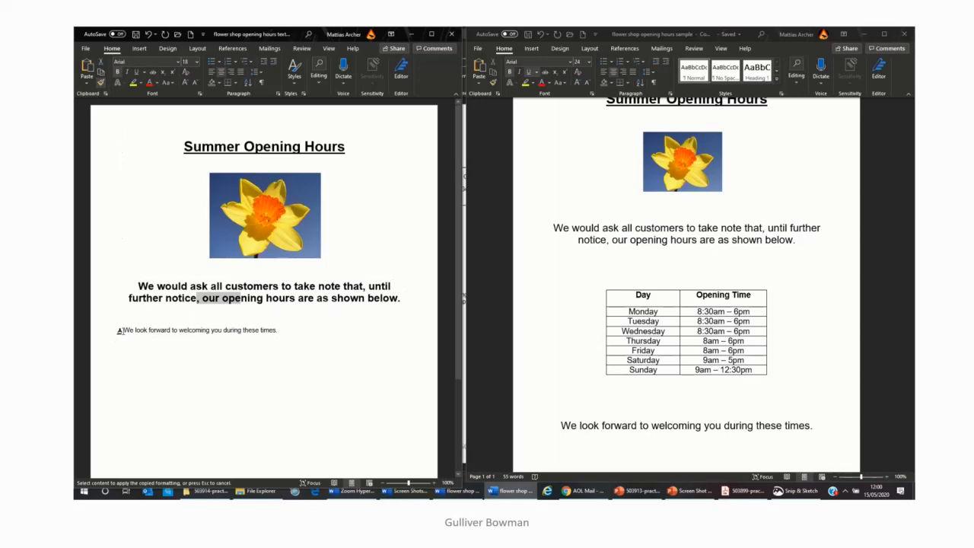
pyautogui.click(197, 330)
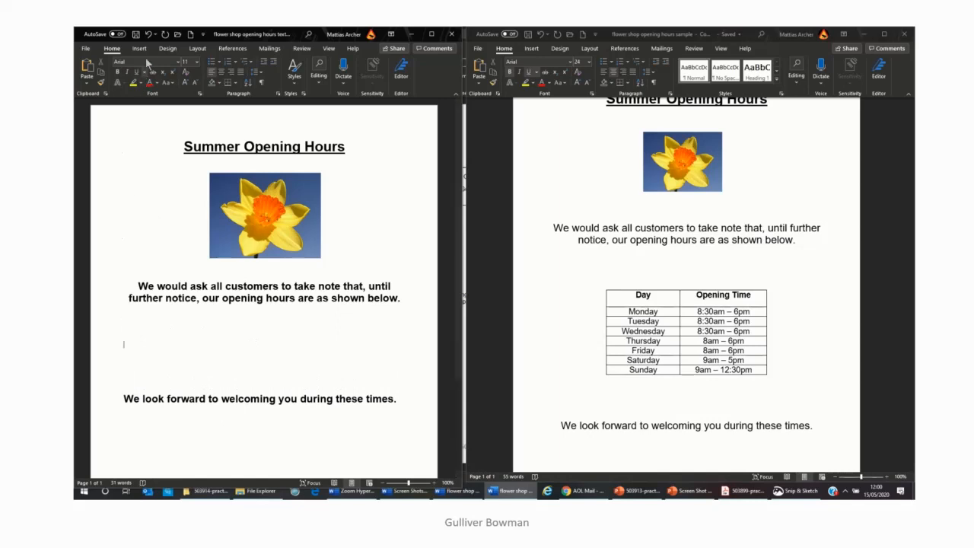
pyautogui.click(139, 48)
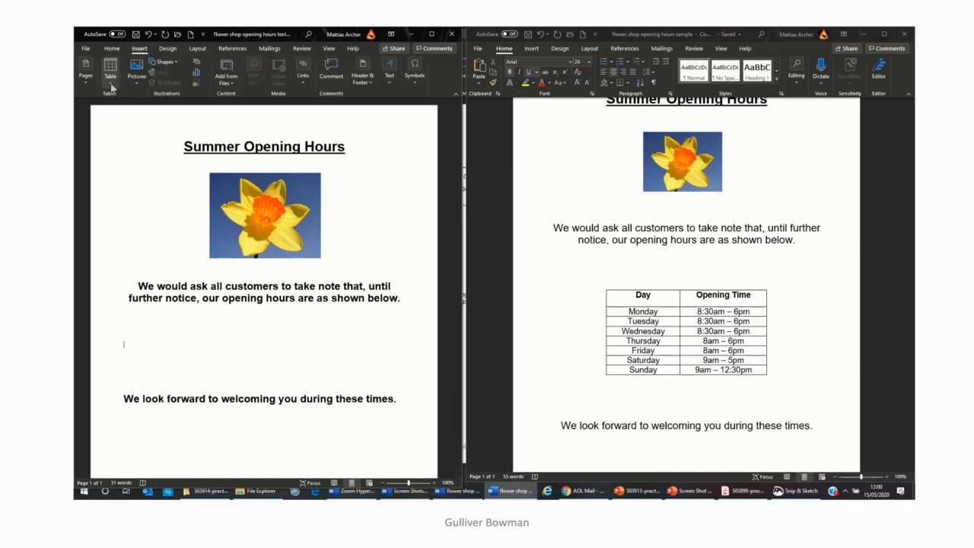
# - Insert a 2x8 table and type the 'Day' and 'Opening Time' headings
pyautogui.click(109, 69)
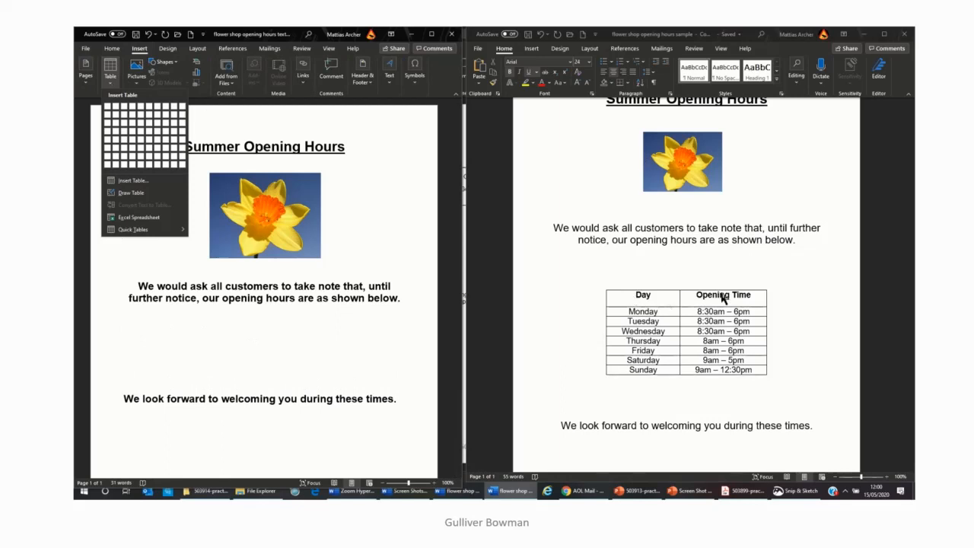
pyautogui.moveTo(651, 325)
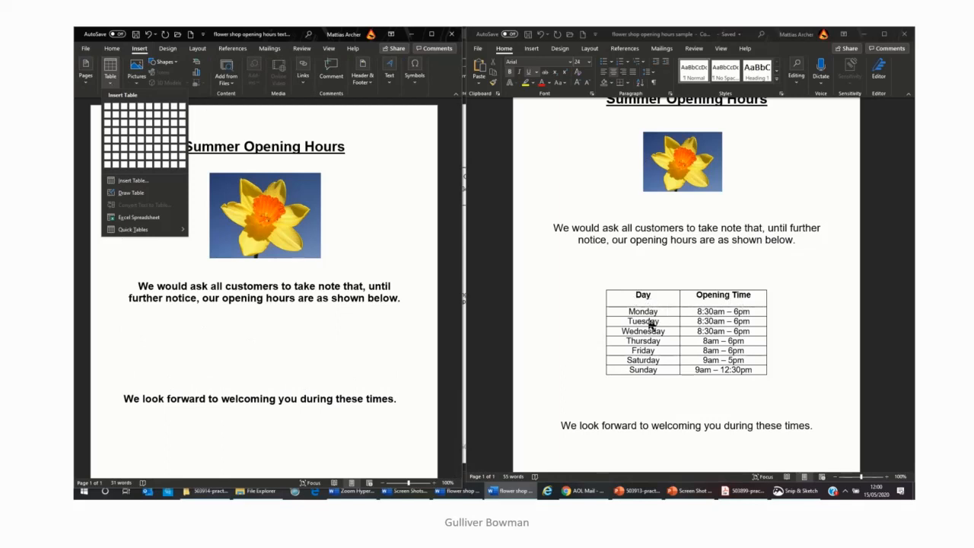
pyautogui.moveTo(650, 372)
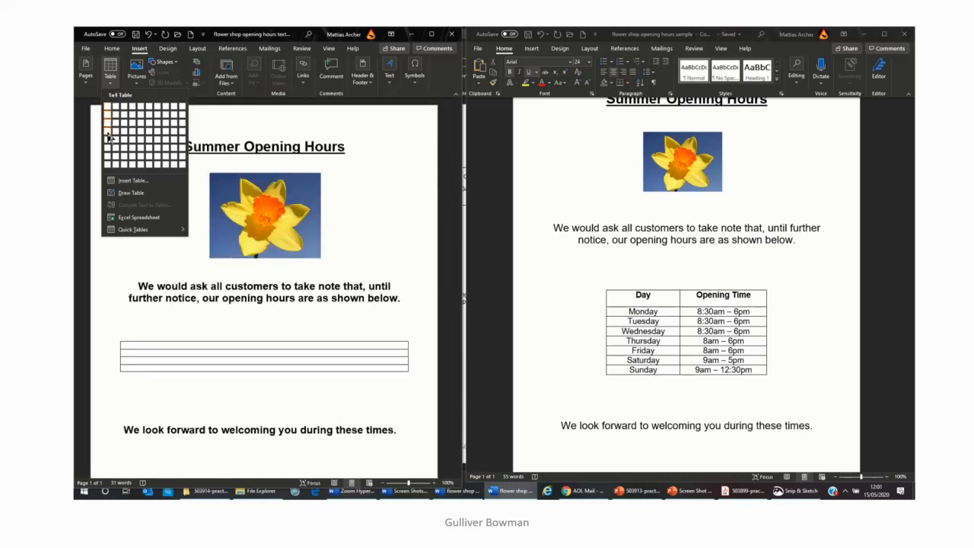
pyautogui.moveTo(116, 166)
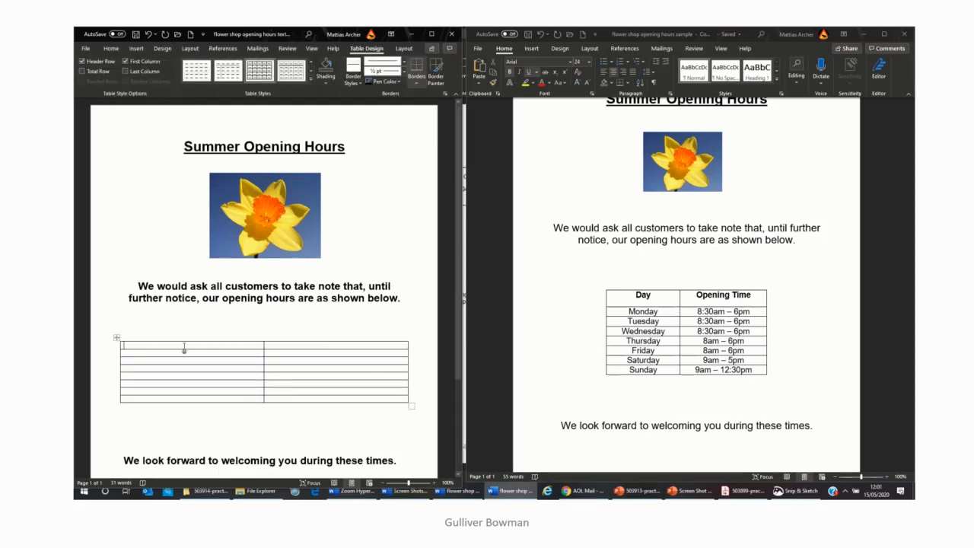
pyautogui.write('Day')
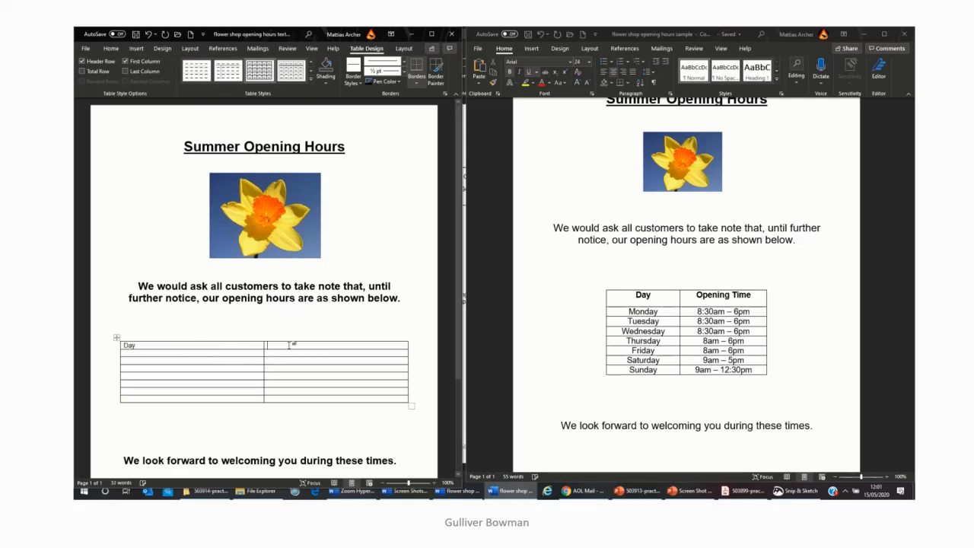
pyautogui.write('Opening')
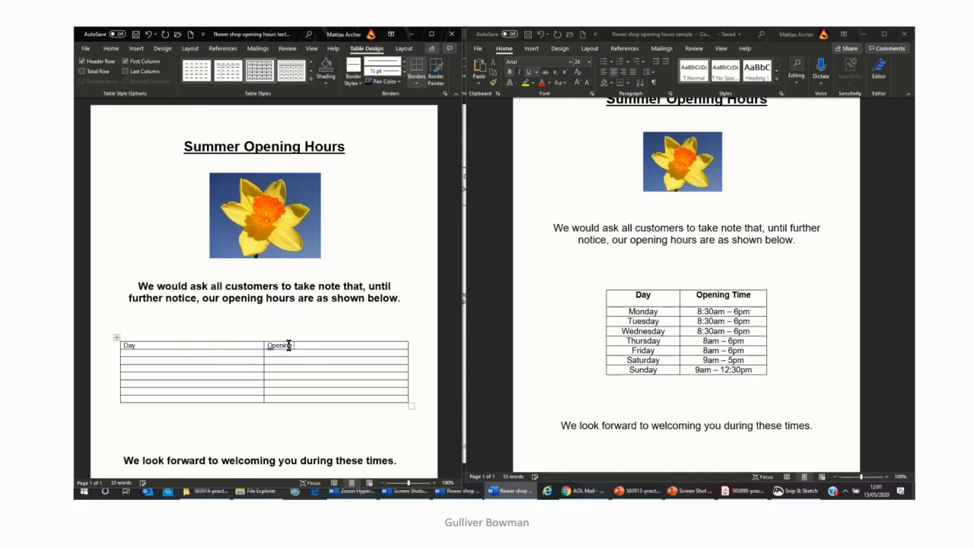
pyautogui.write('Time')
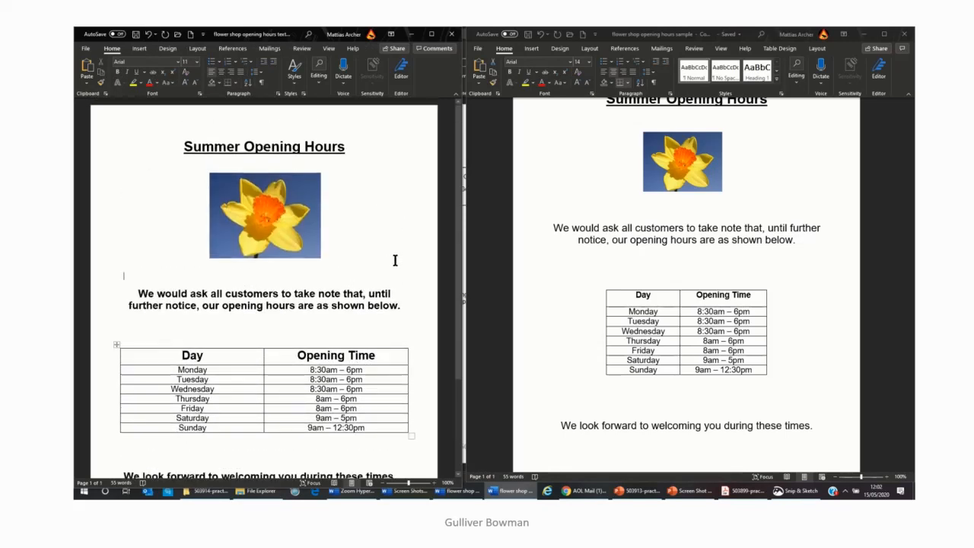
# - Add a little space above the daffodil picture so it sits lower under the heading
pyautogui.scroll(-3)
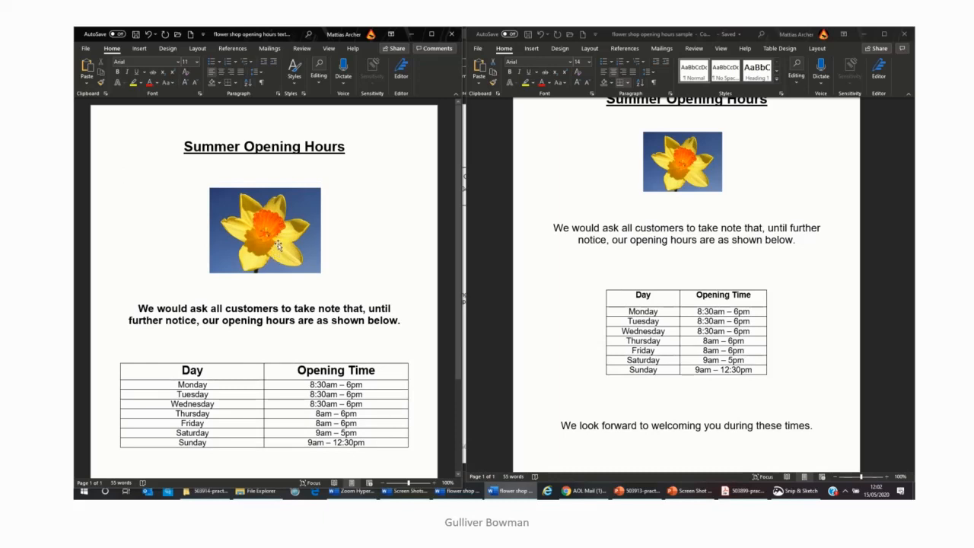
pyautogui.click(265, 230)
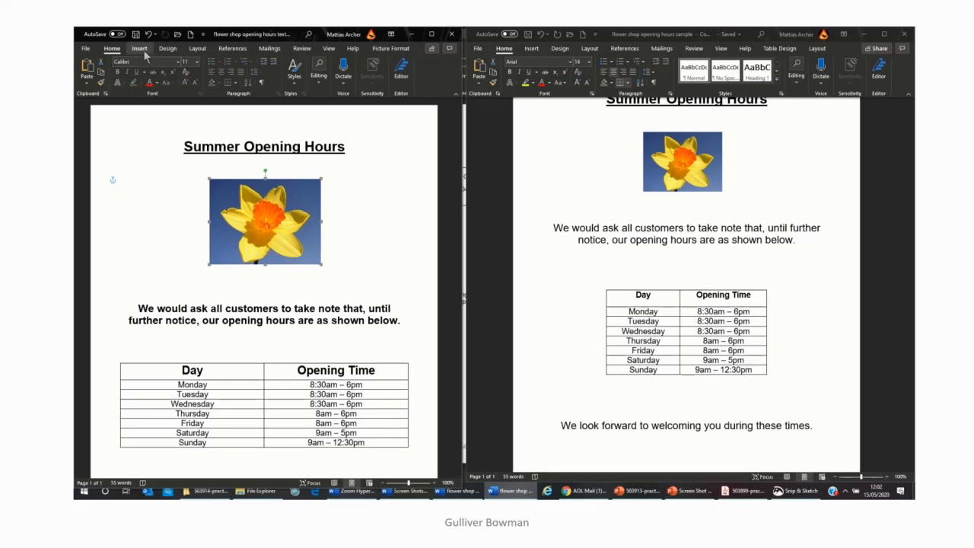
pyautogui.click(139, 48)
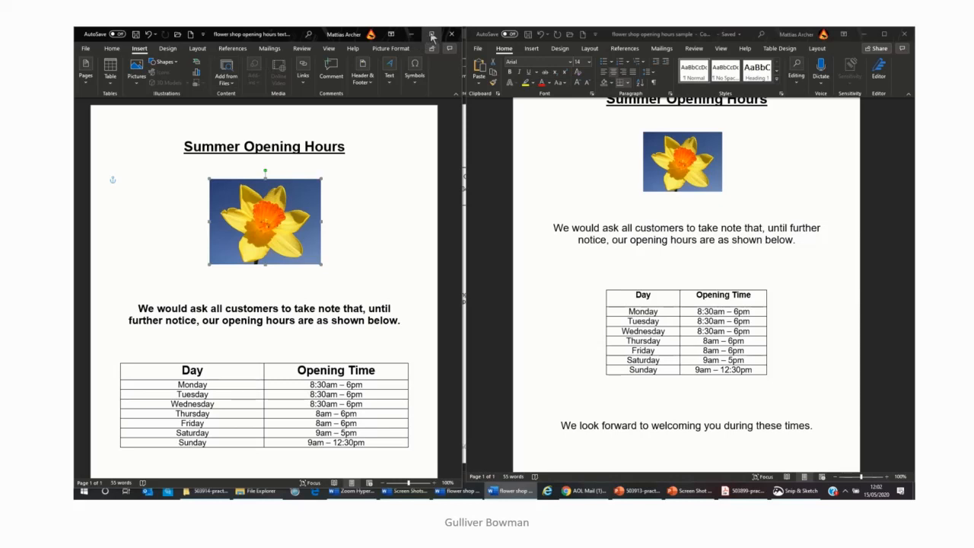
# - Put 'Gulliver Bowman' centred in the footer and delete the empty left and right placeholders
pyautogui.click(363, 72)
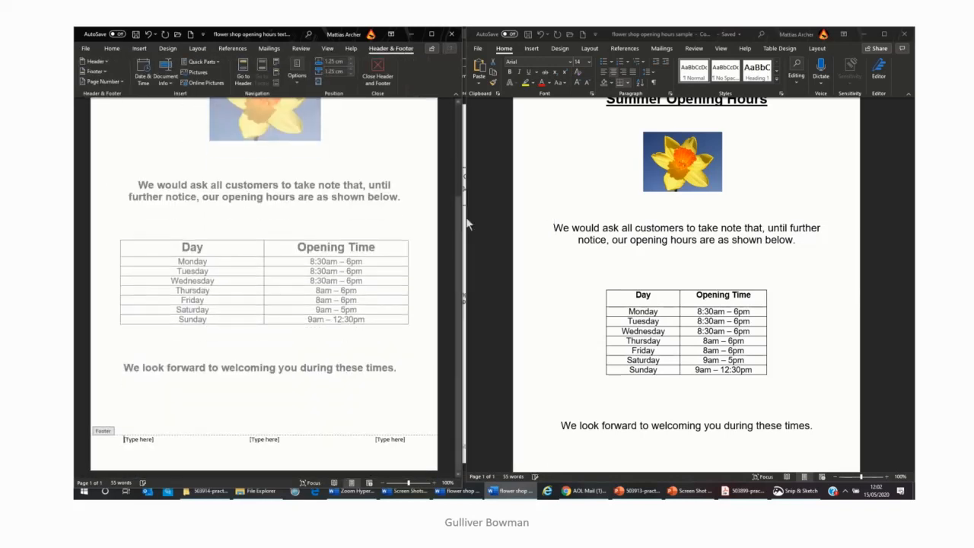
pyautogui.click(264, 439)
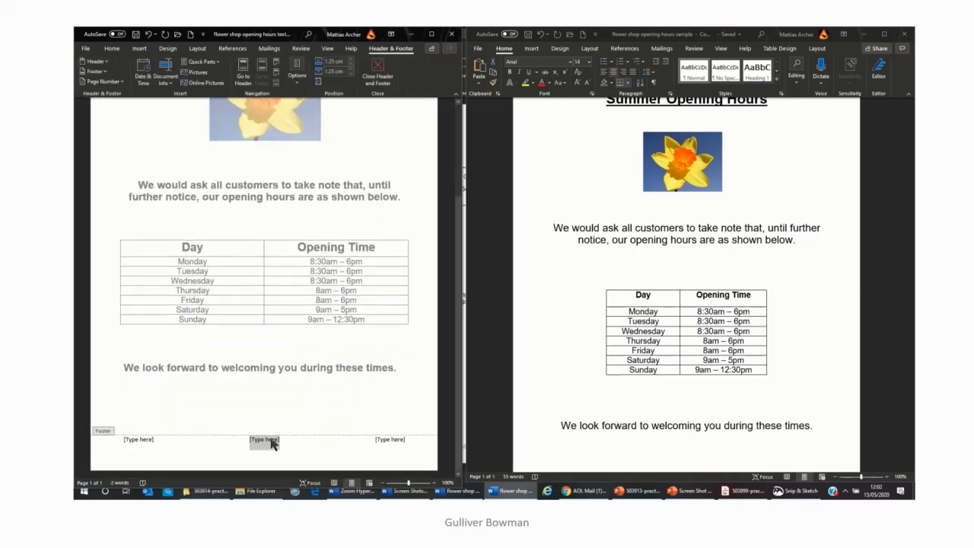
pyautogui.write('Gulliver Bowma')
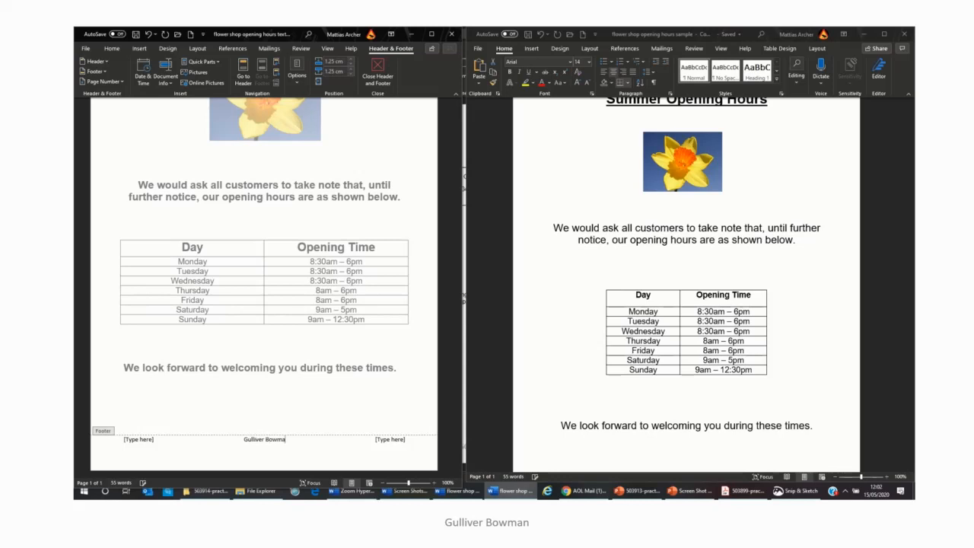
pyautogui.click(139, 439)
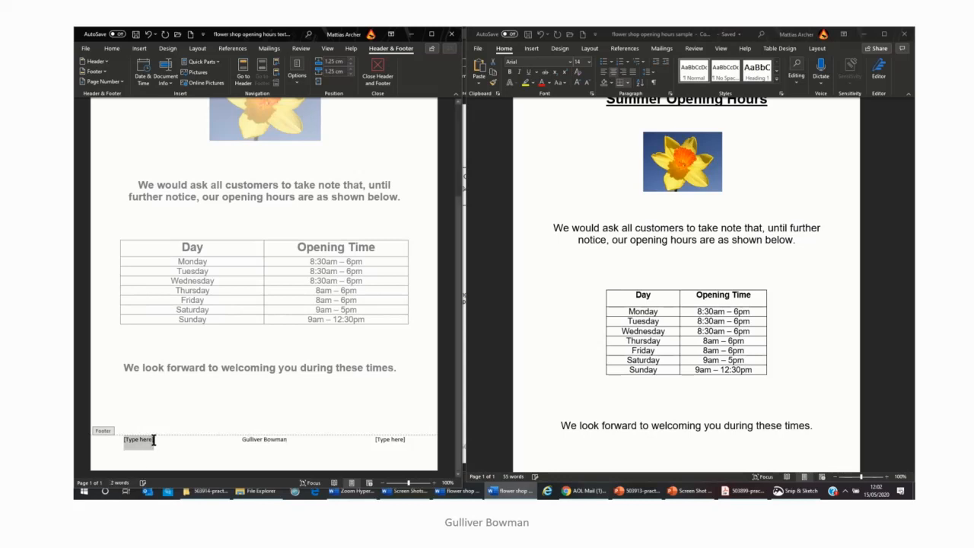
pyautogui.click(390, 439)
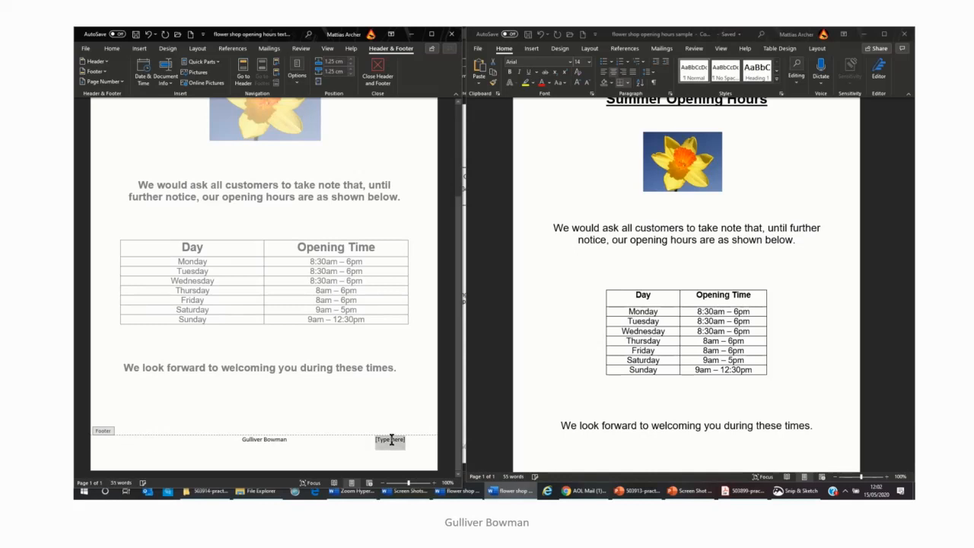
pyautogui.click(373, 411)
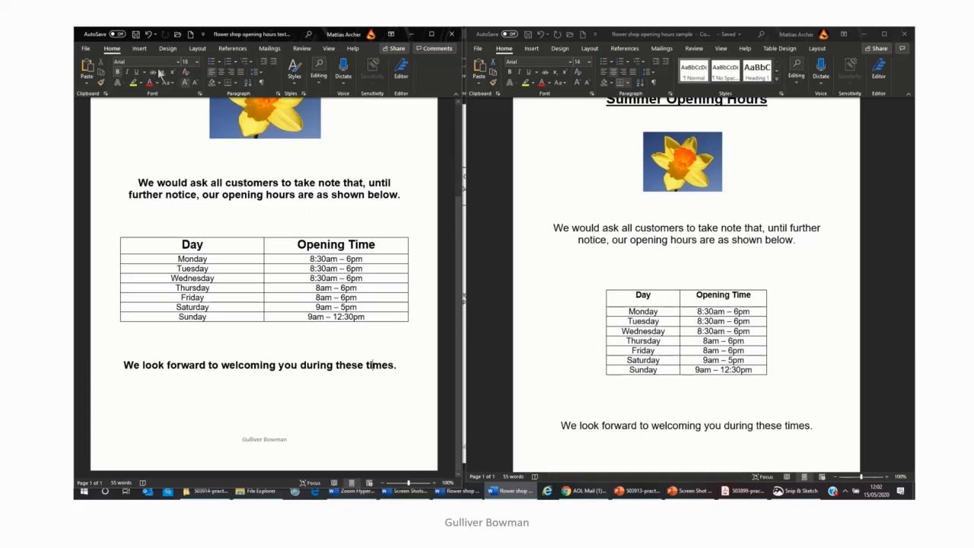
pyautogui.click(85, 48)
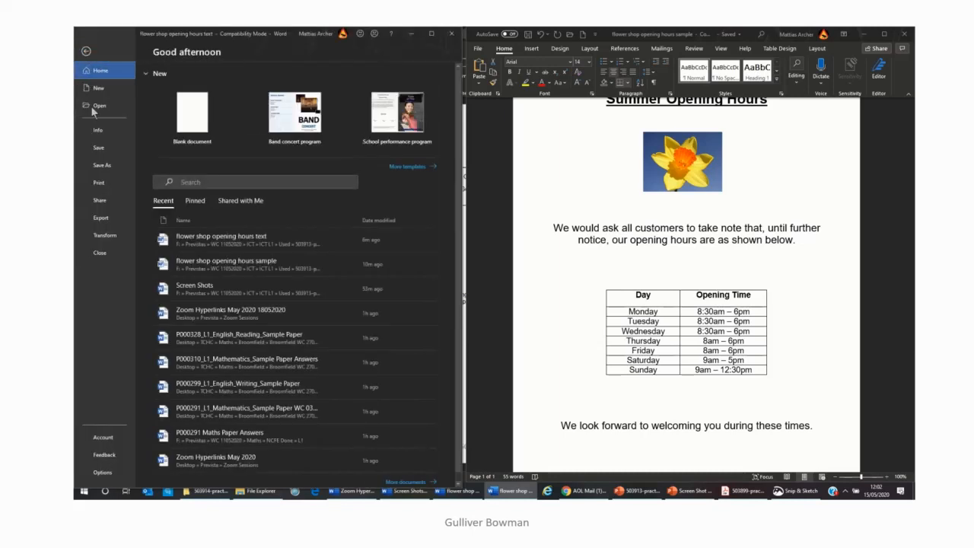
pyautogui.moveTo(103, 165)
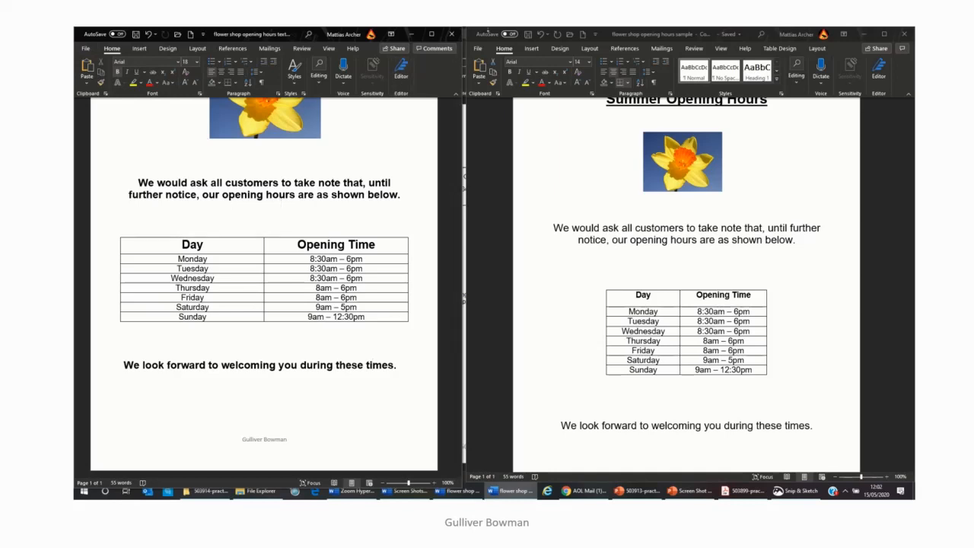
pyautogui.click(463, 47)
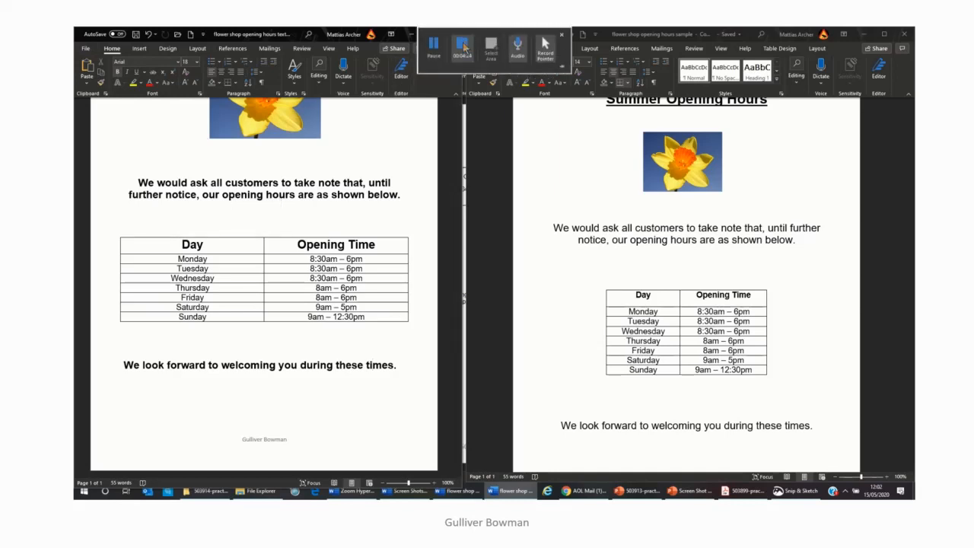